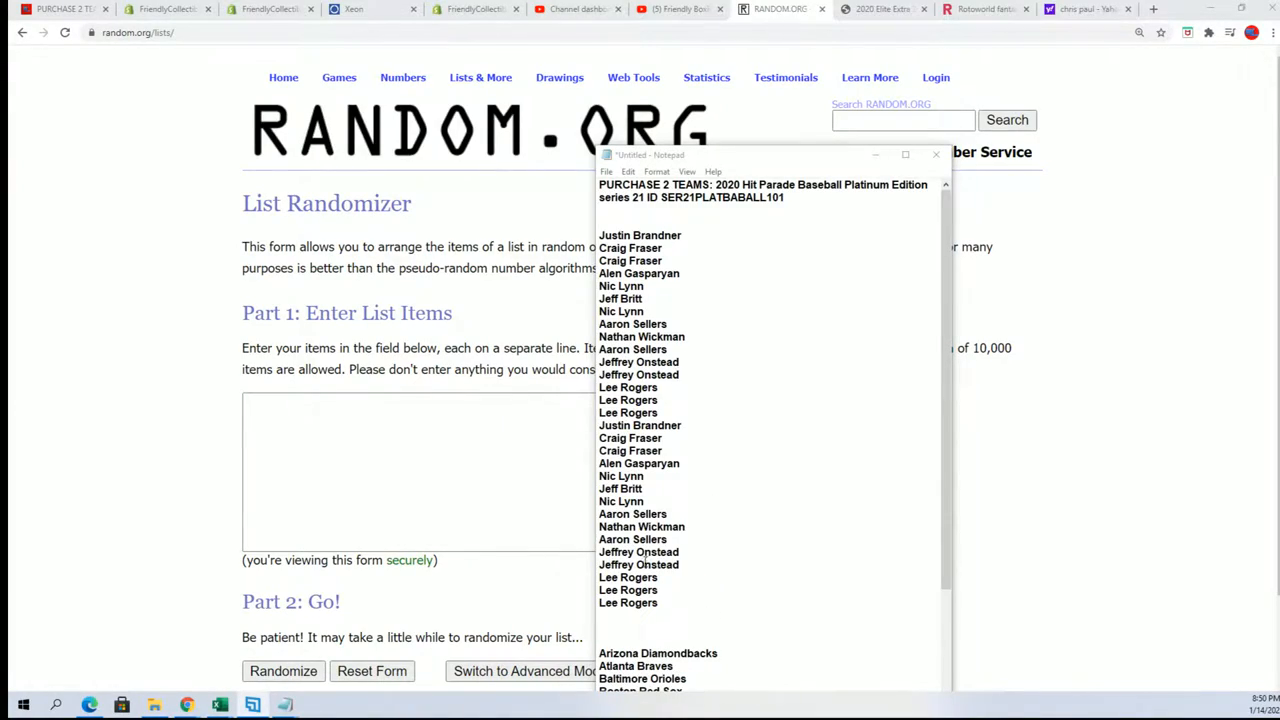
- Copy the 30 selected owner names from Notepad
right_click(640, 270)
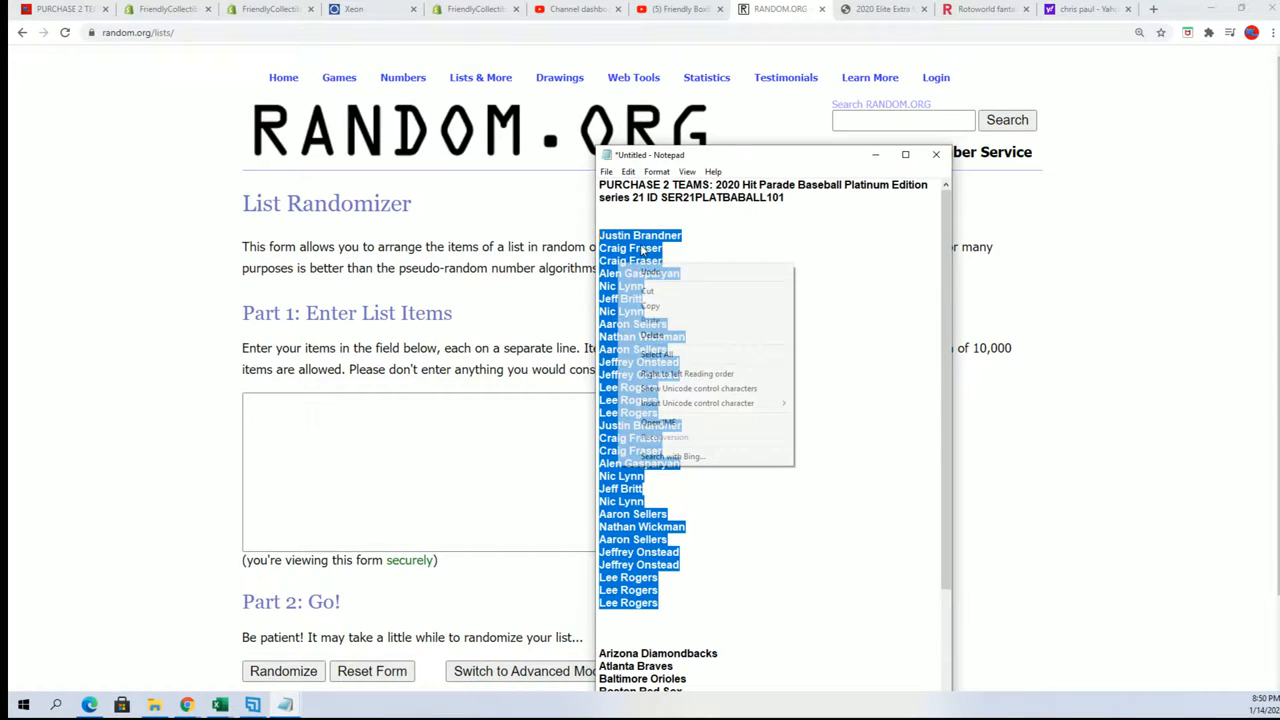
right_click(390, 472)
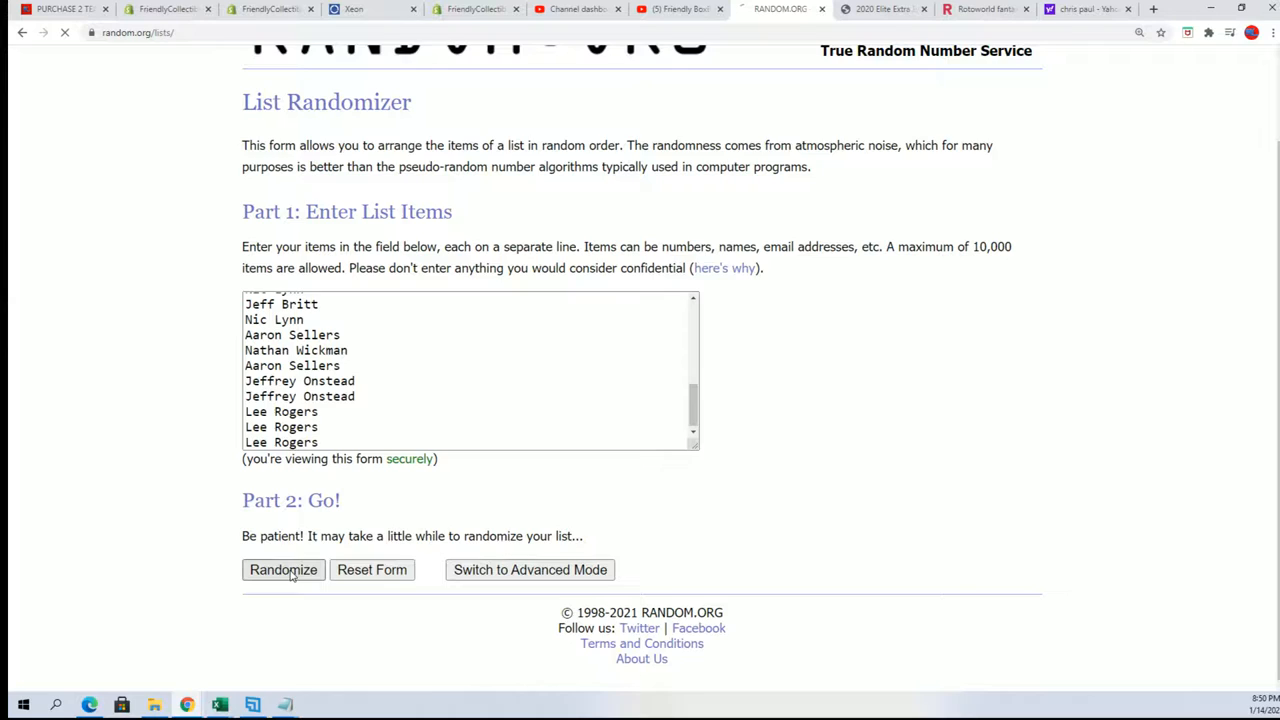
- Randomize the pasted owner names, then reshuffle until seven shuffles are done
click(283, 570)
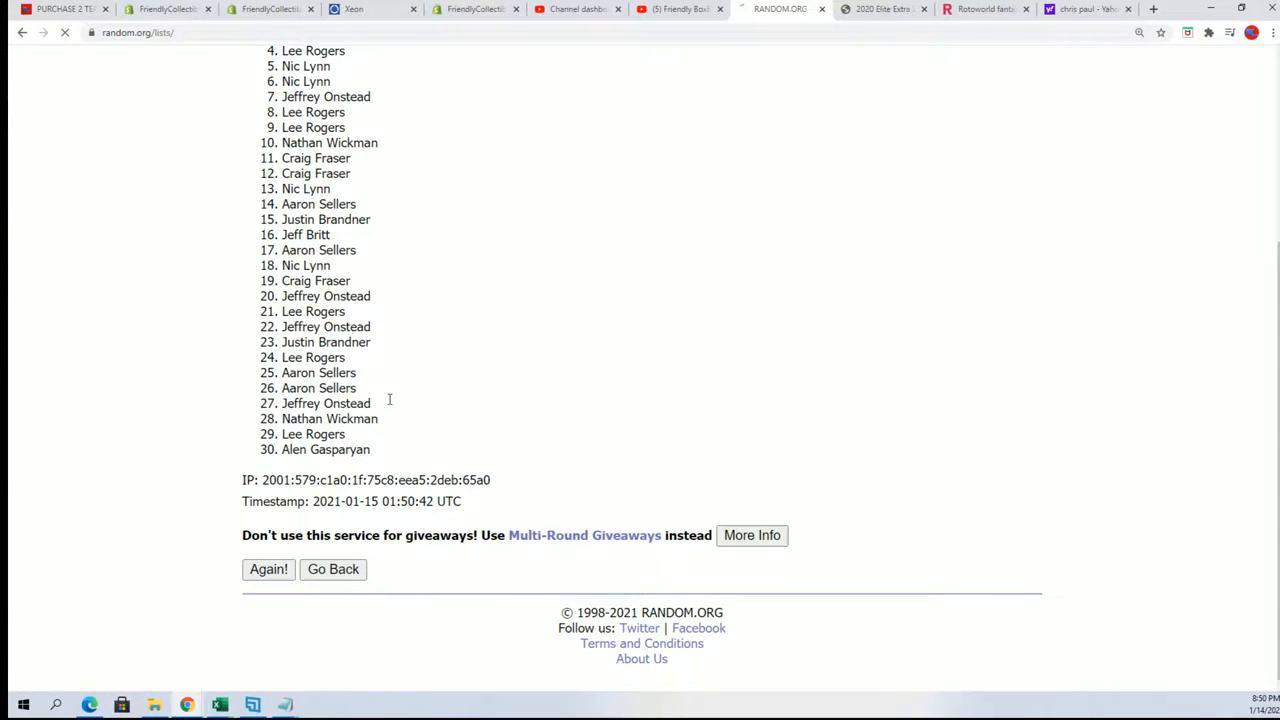
click(268, 570)
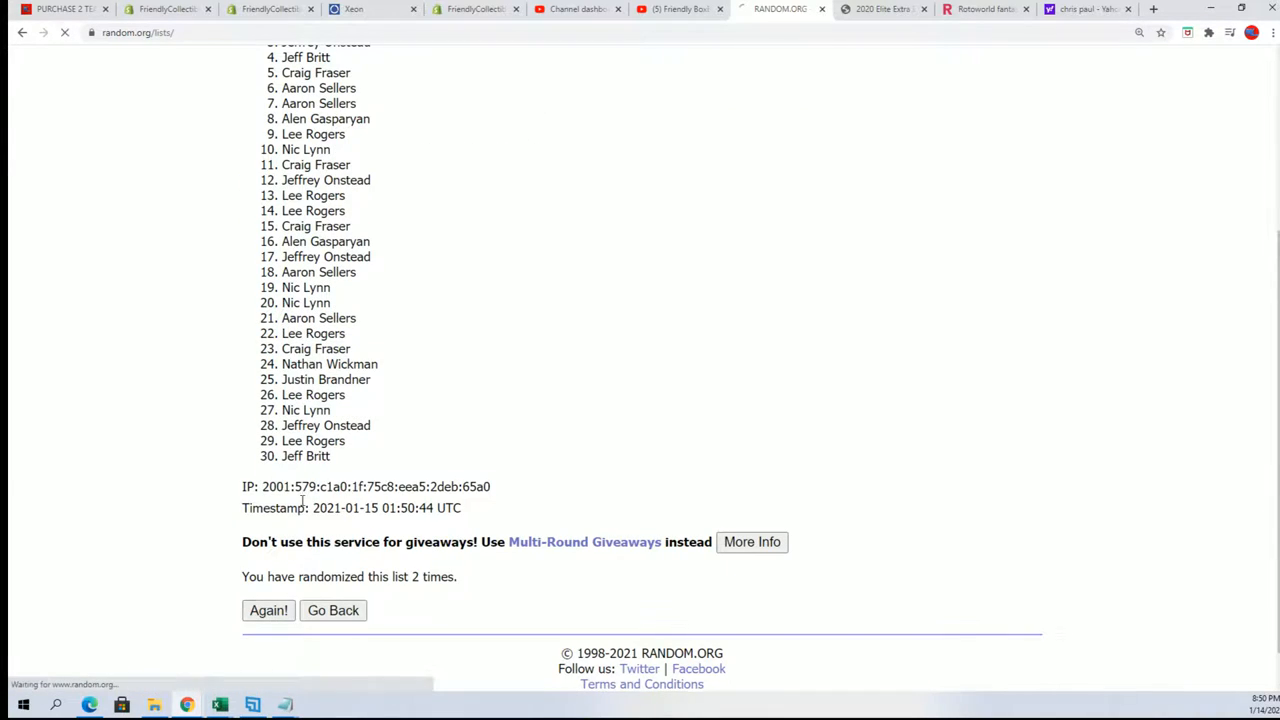
click(267, 610)
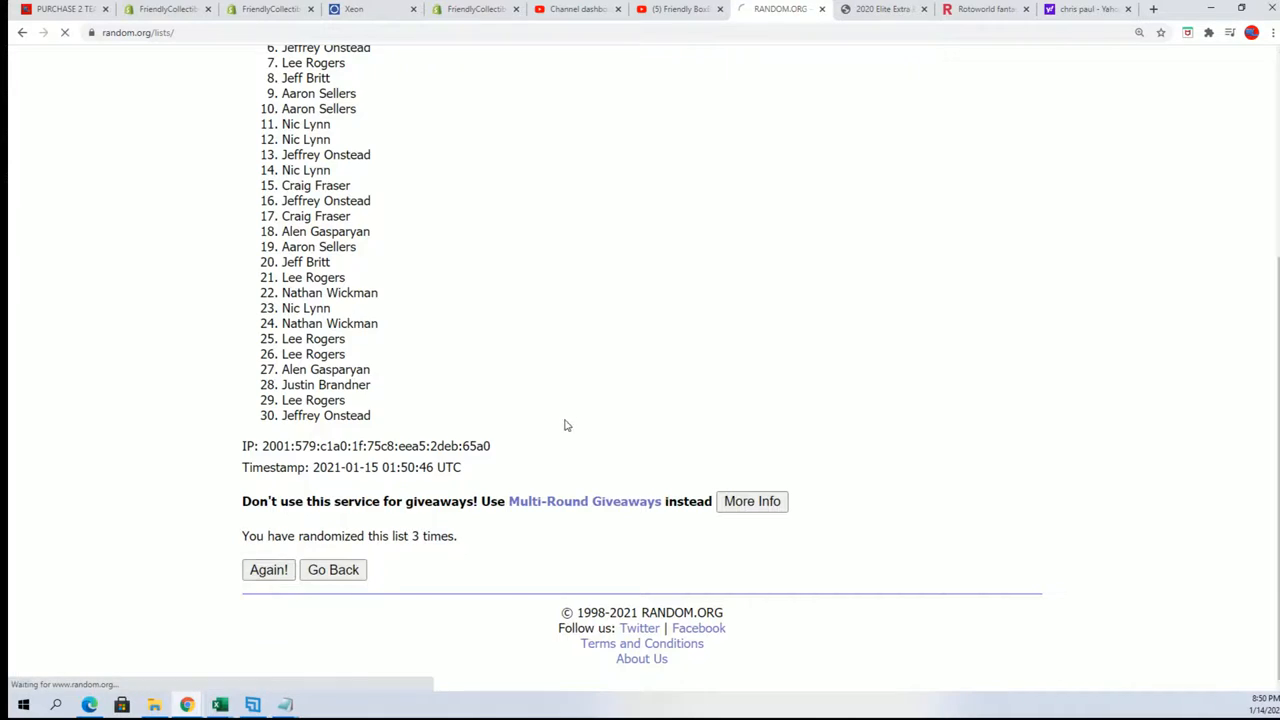
click(268, 570)
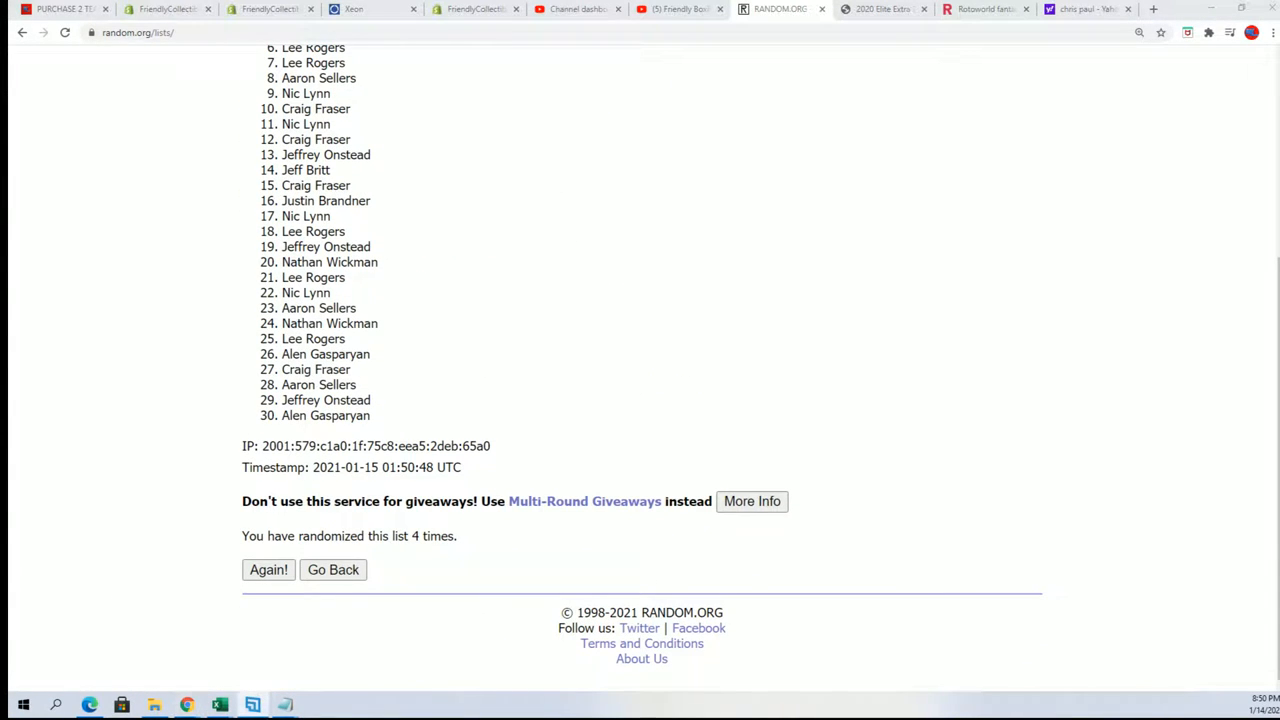
mouse_move(280, 582)
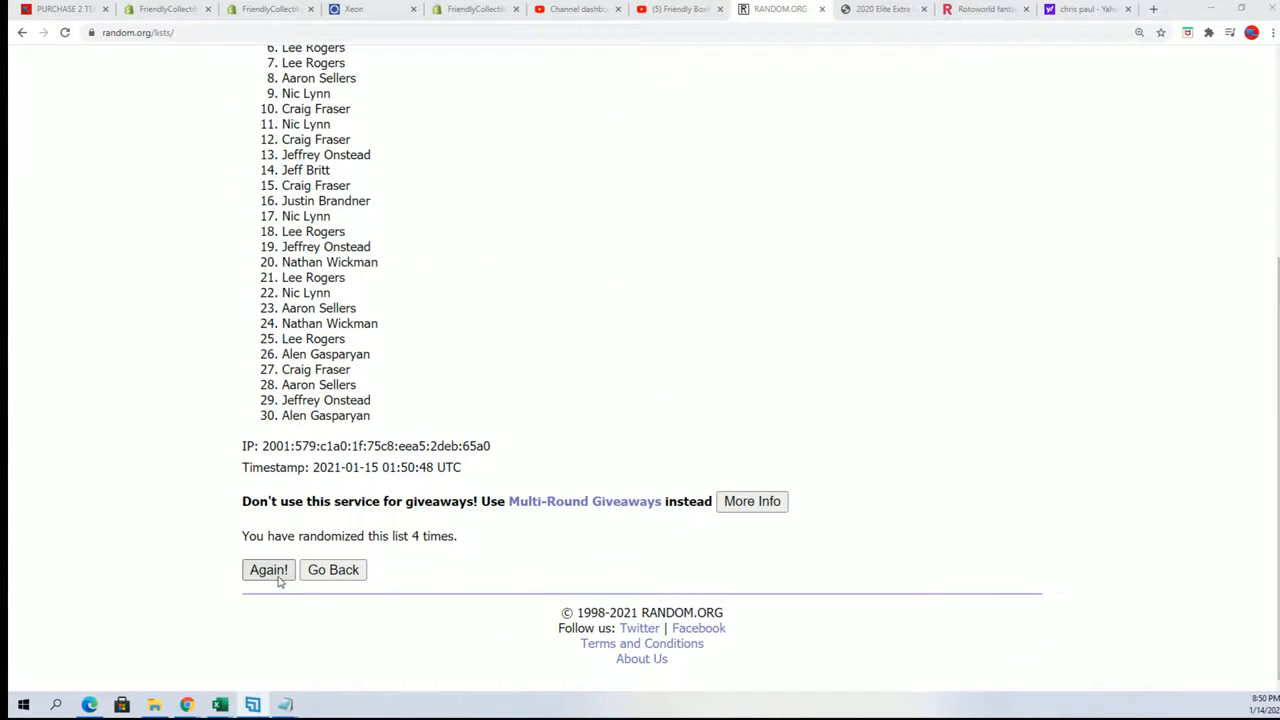
click(268, 570)
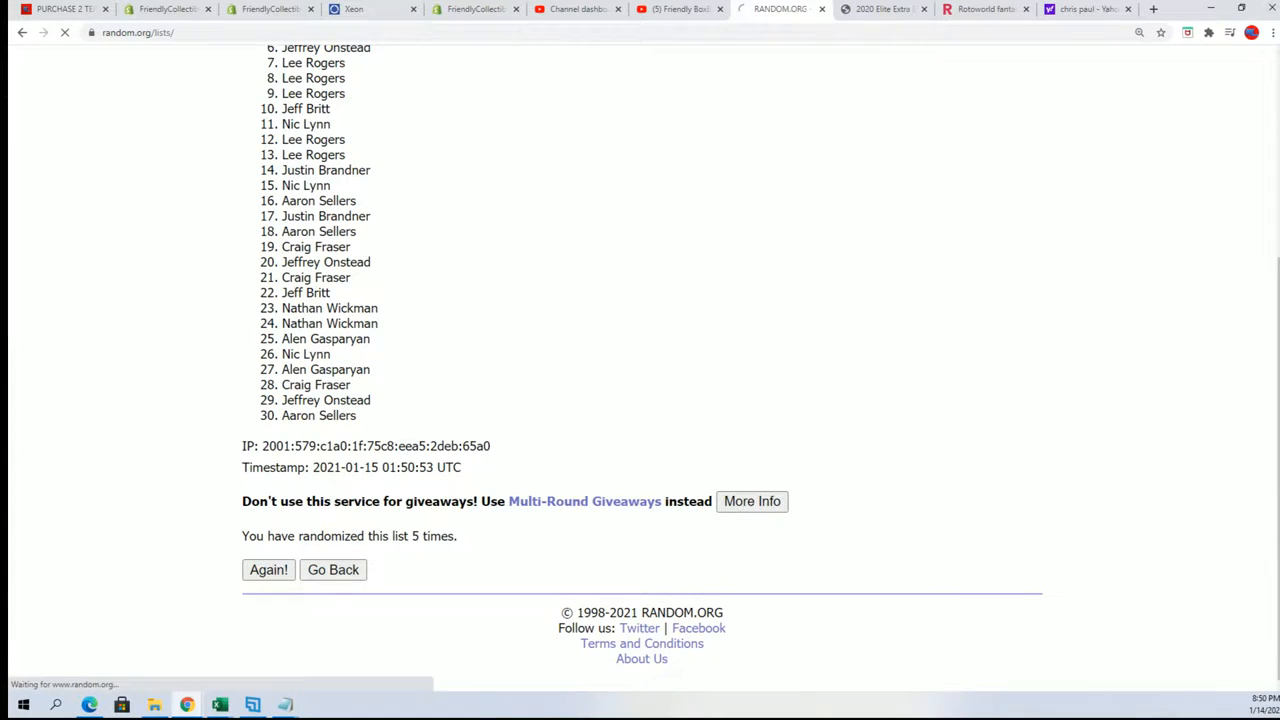
click(268, 570)
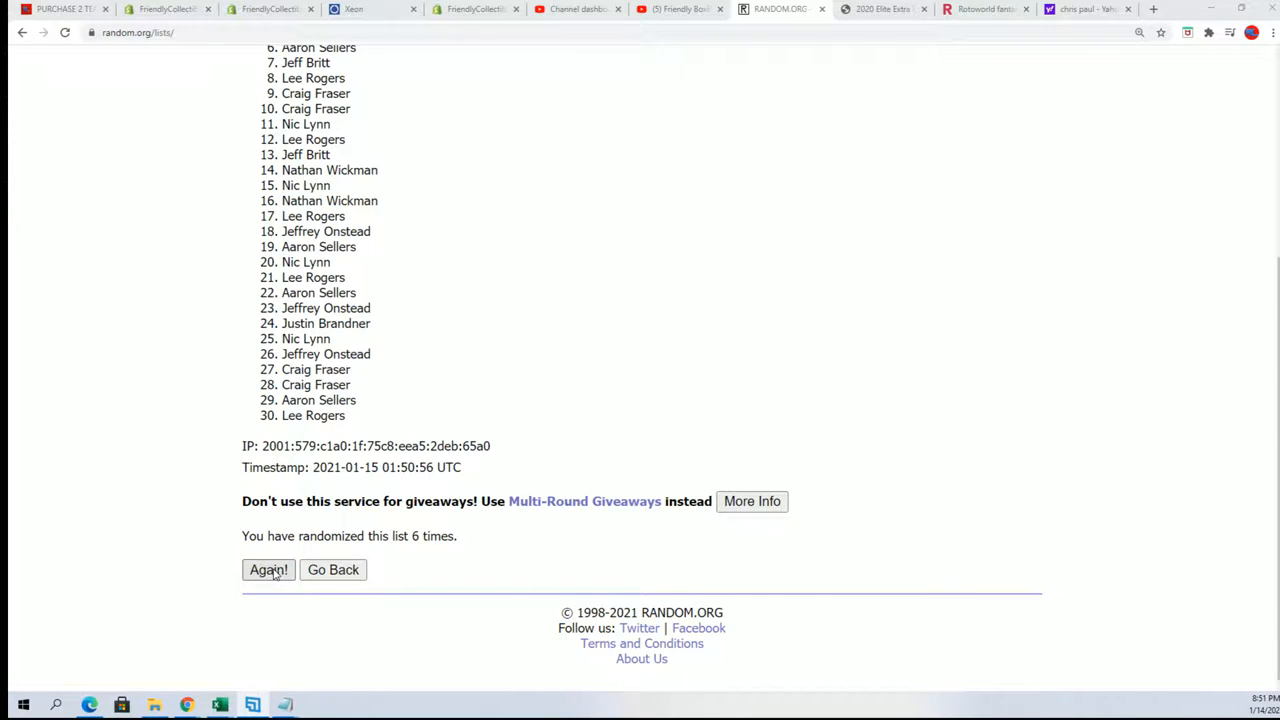
click(268, 570)
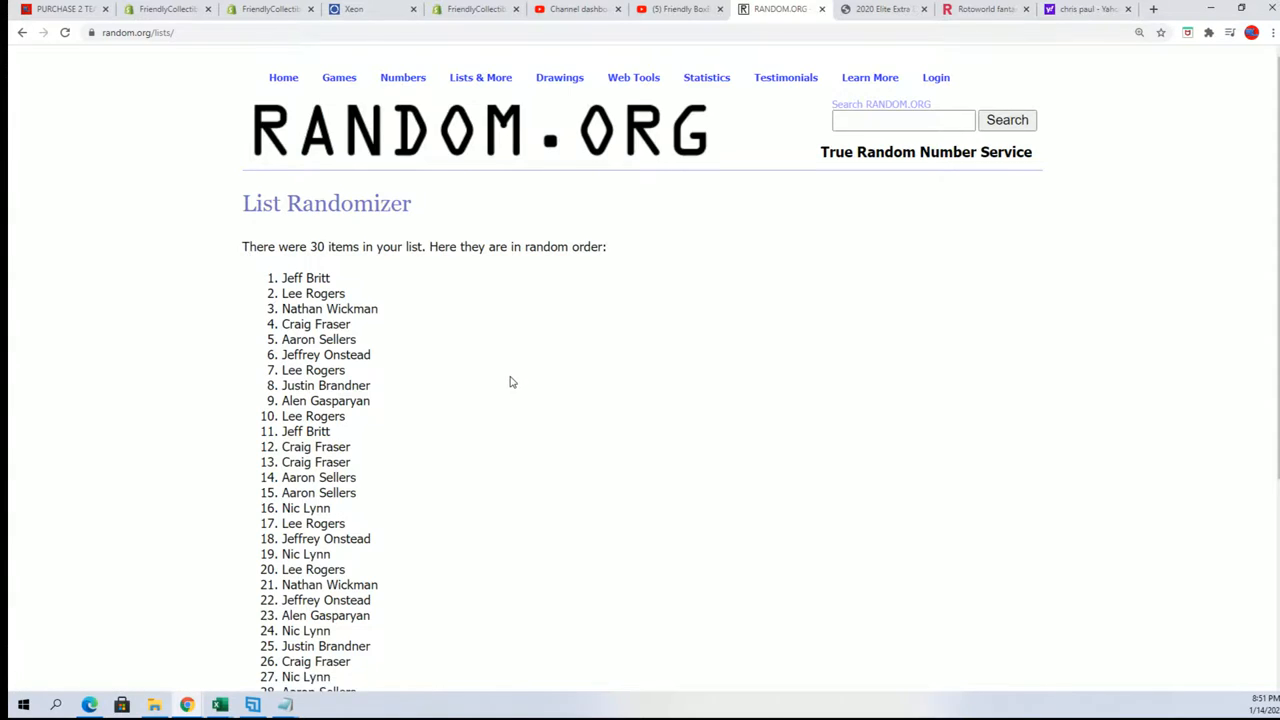
scroll(down, 3)
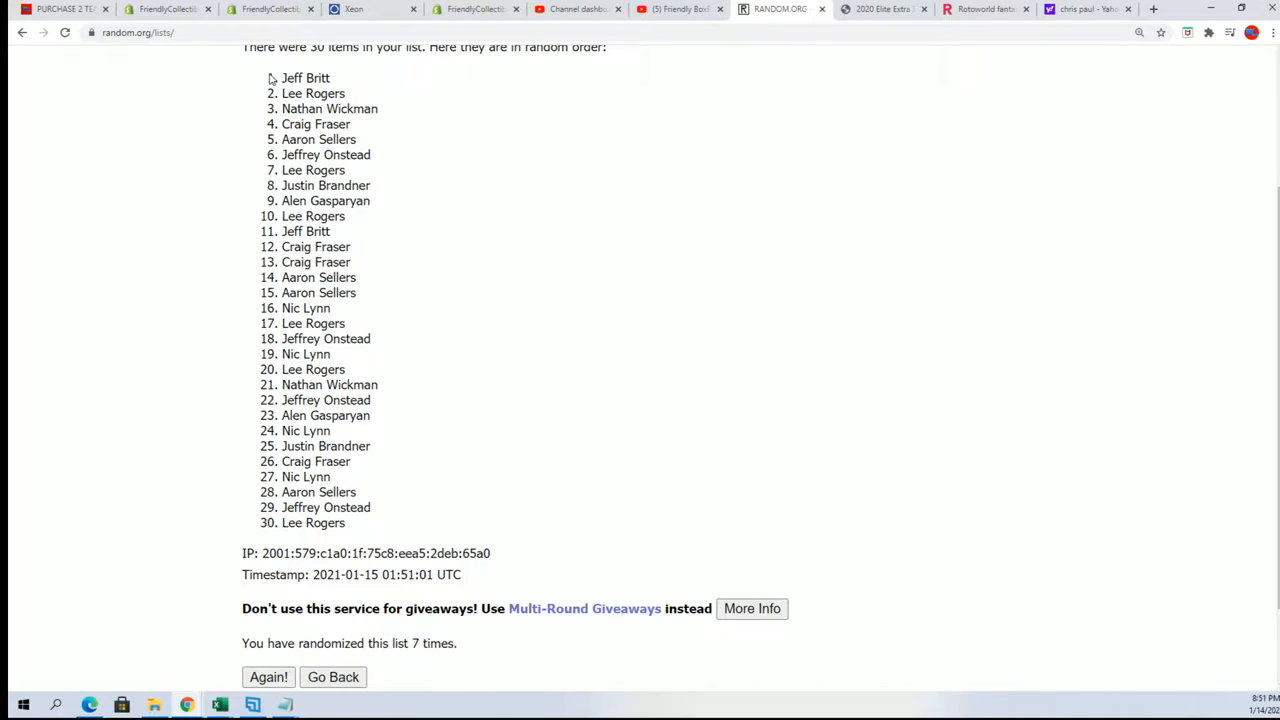
- Copy the shuffled owner order and load a fresh List Randomizer form
right_click(330, 385)
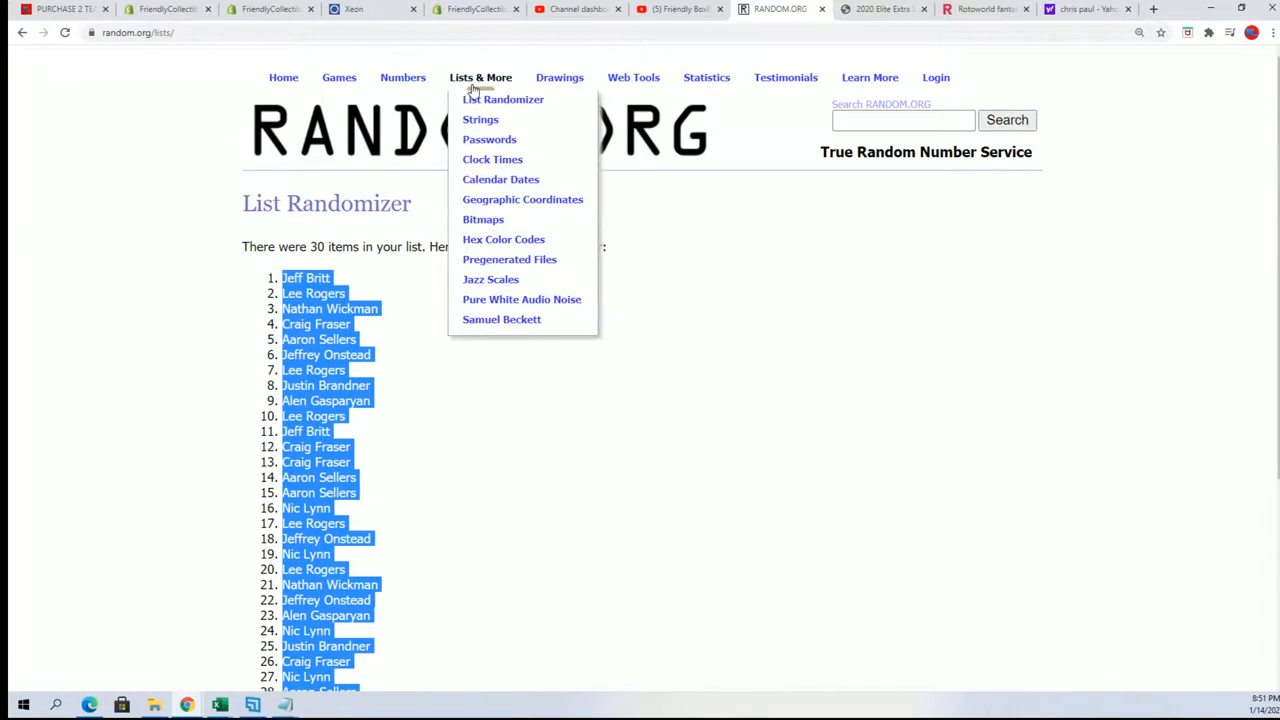
click(502, 99)
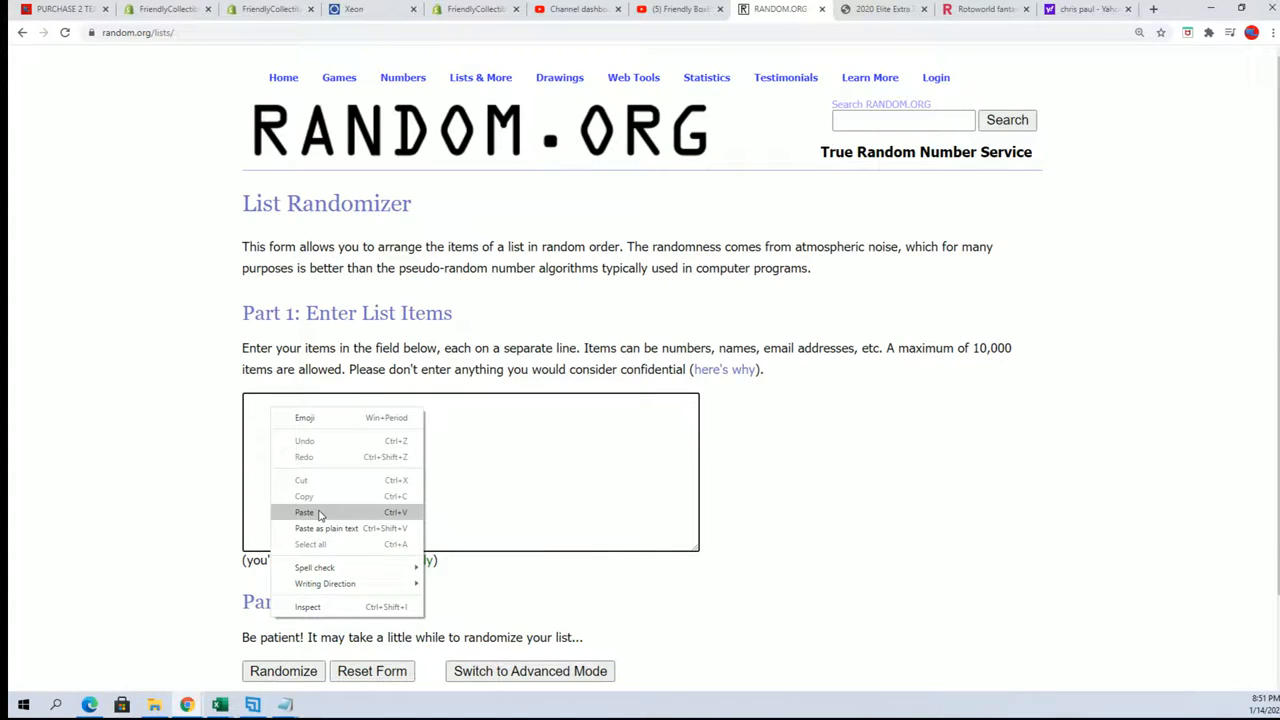
- Paste the 30 MLB teams, randomize and reshuffle six more times, then copy them
click(303, 512)
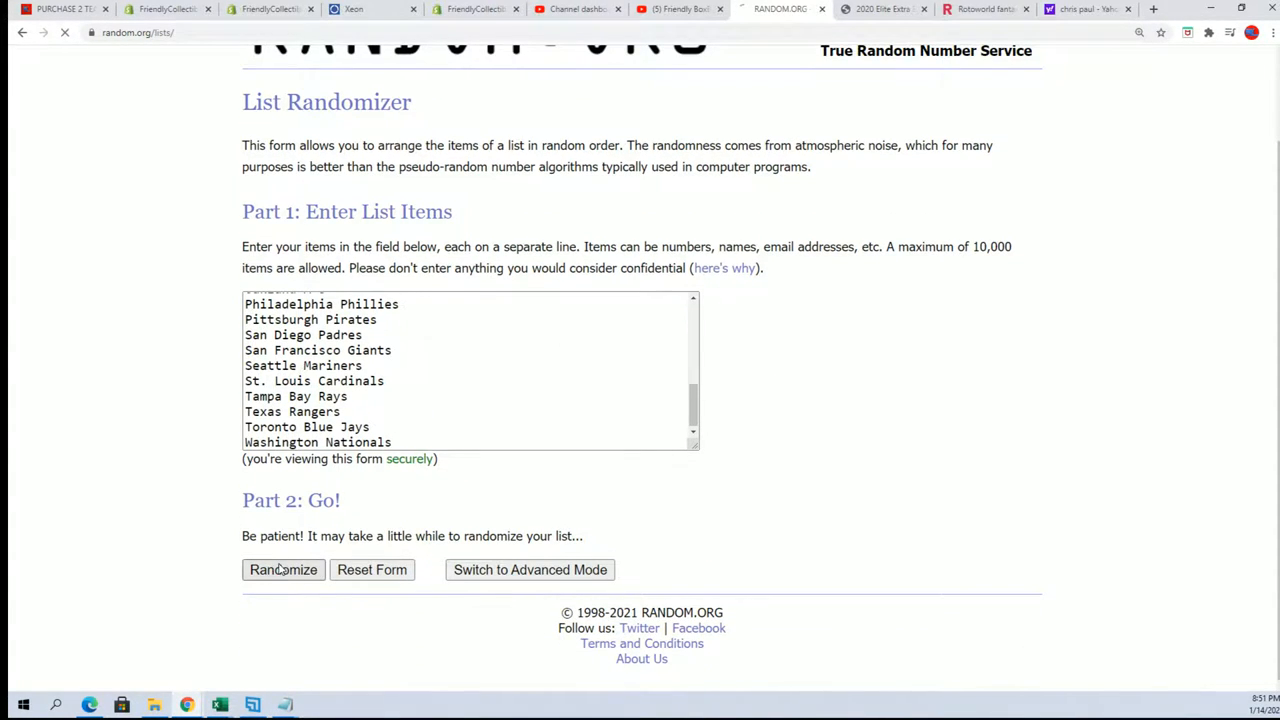
click(283, 570)
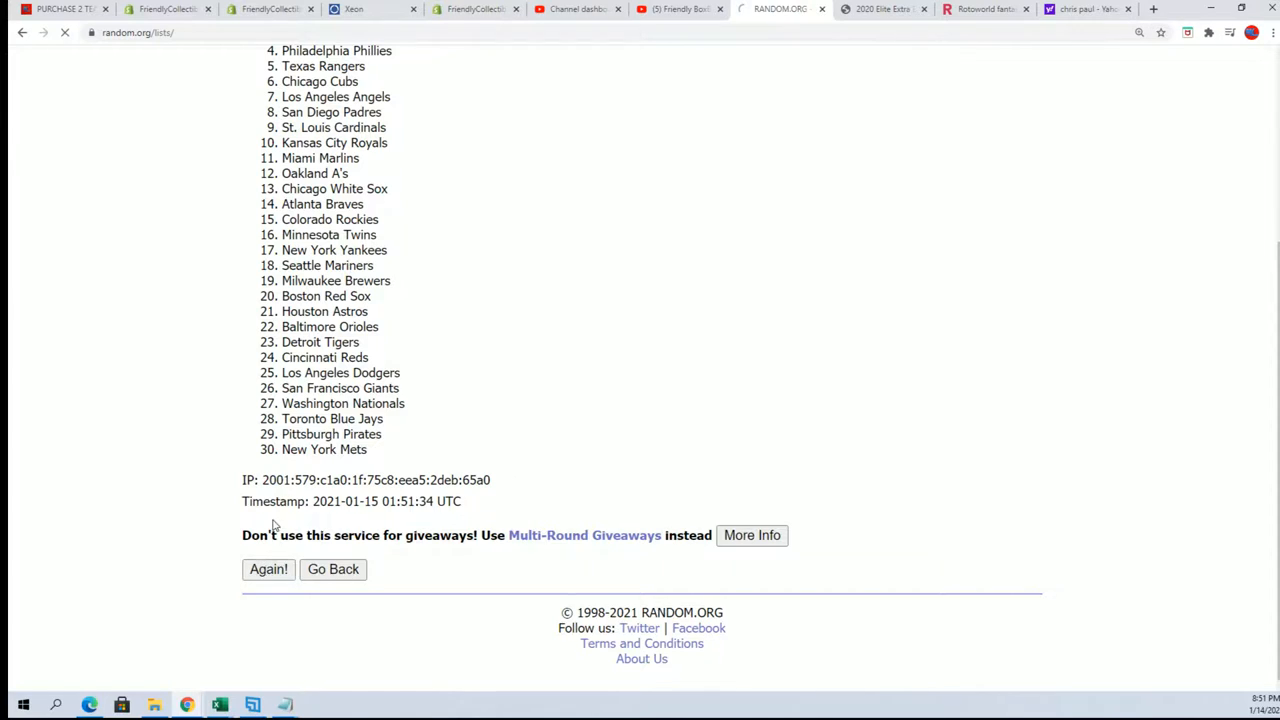
click(268, 569)
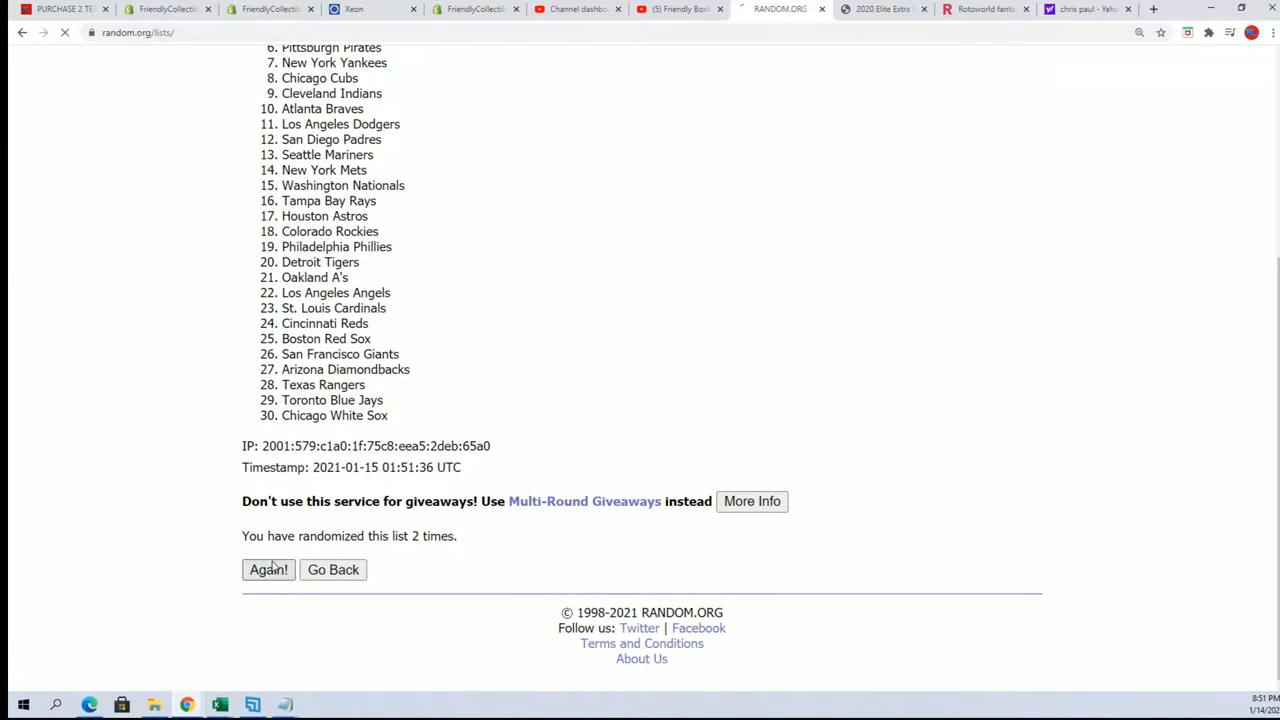
click(268, 570)
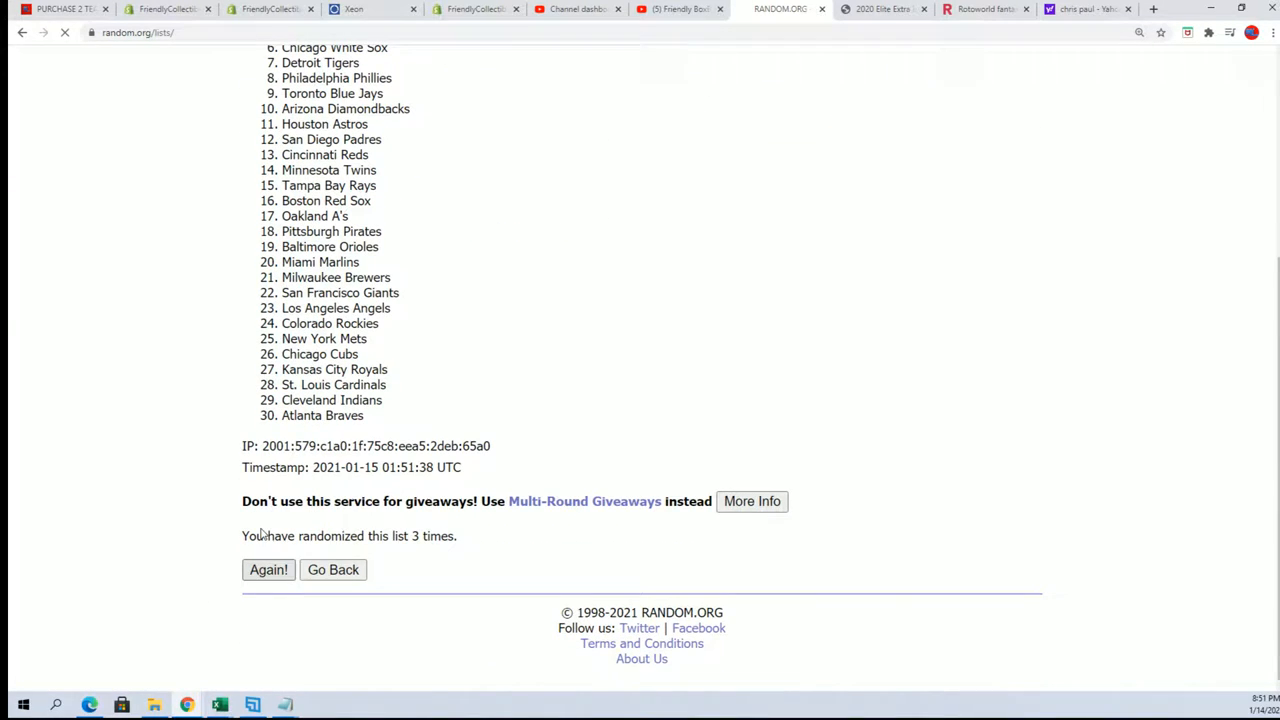
click(268, 569)
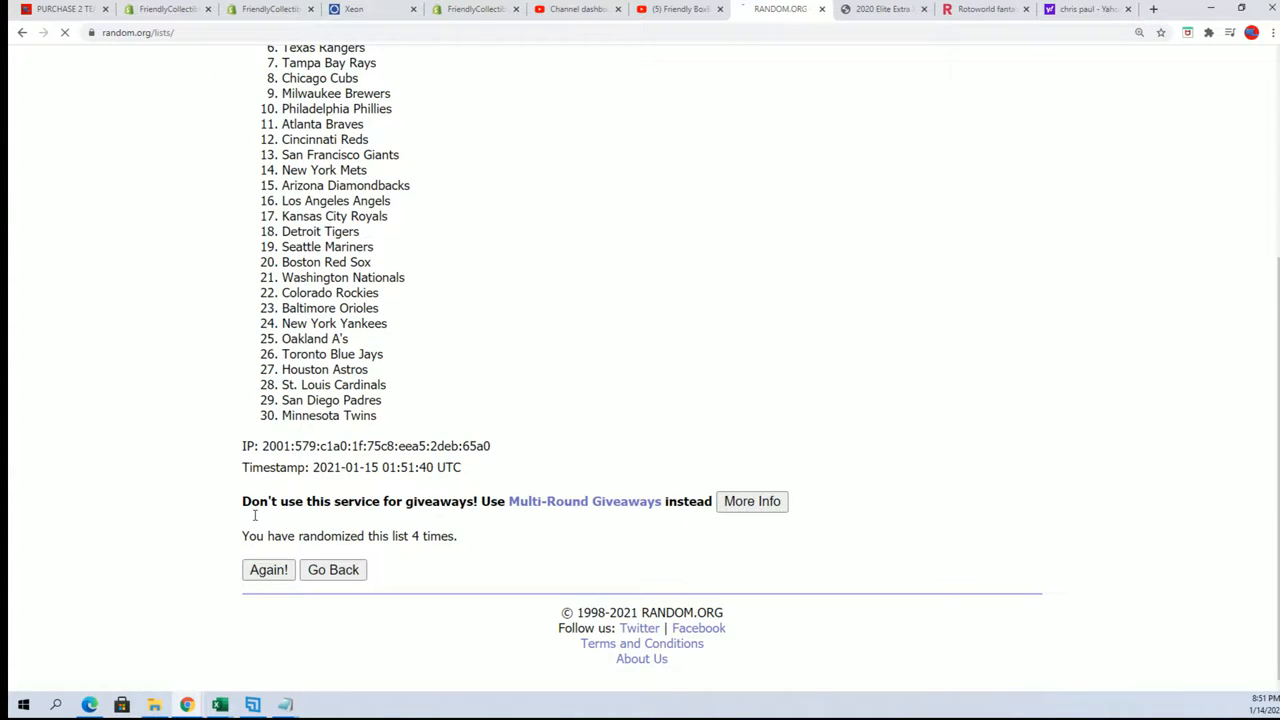
click(268, 570)
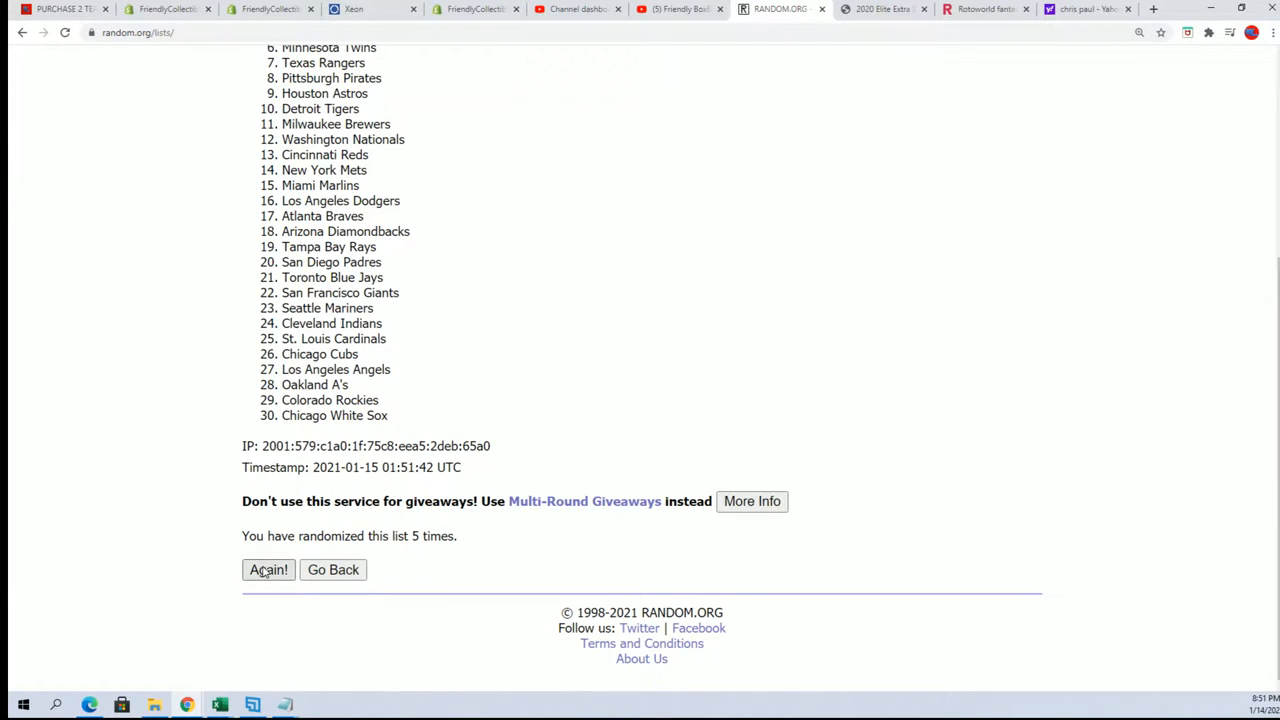
click(268, 570)
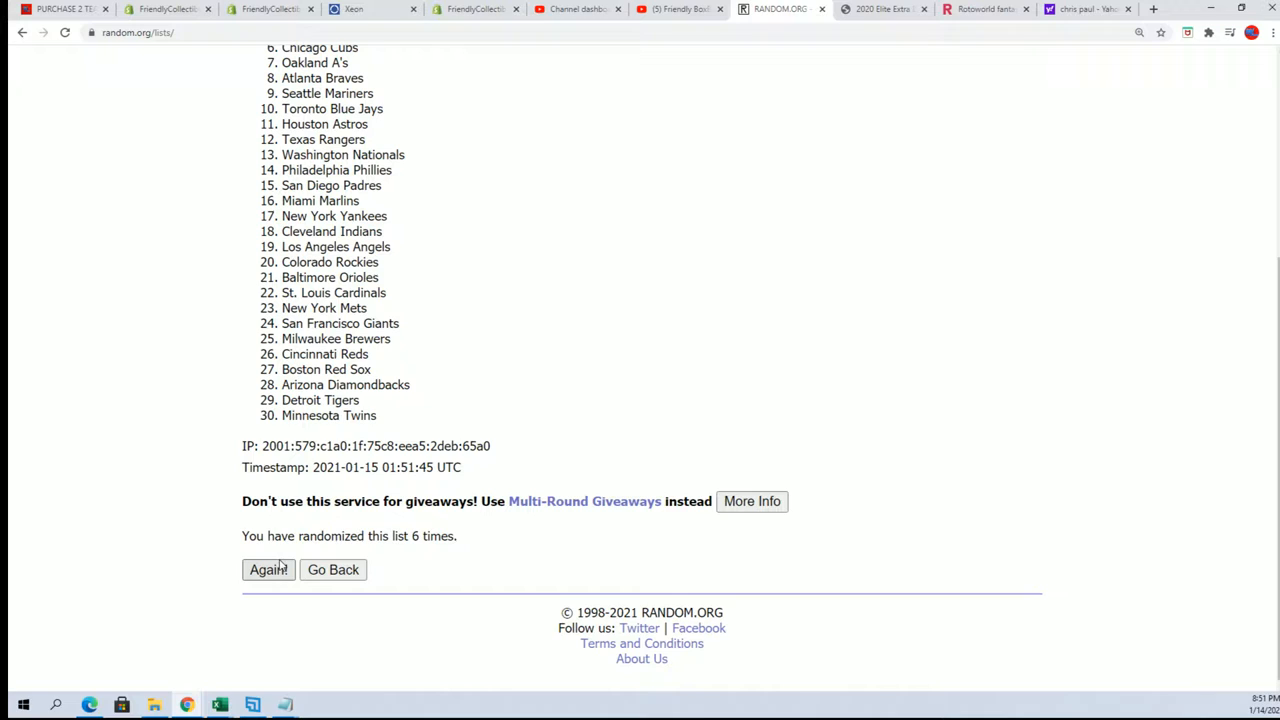
click(268, 570)
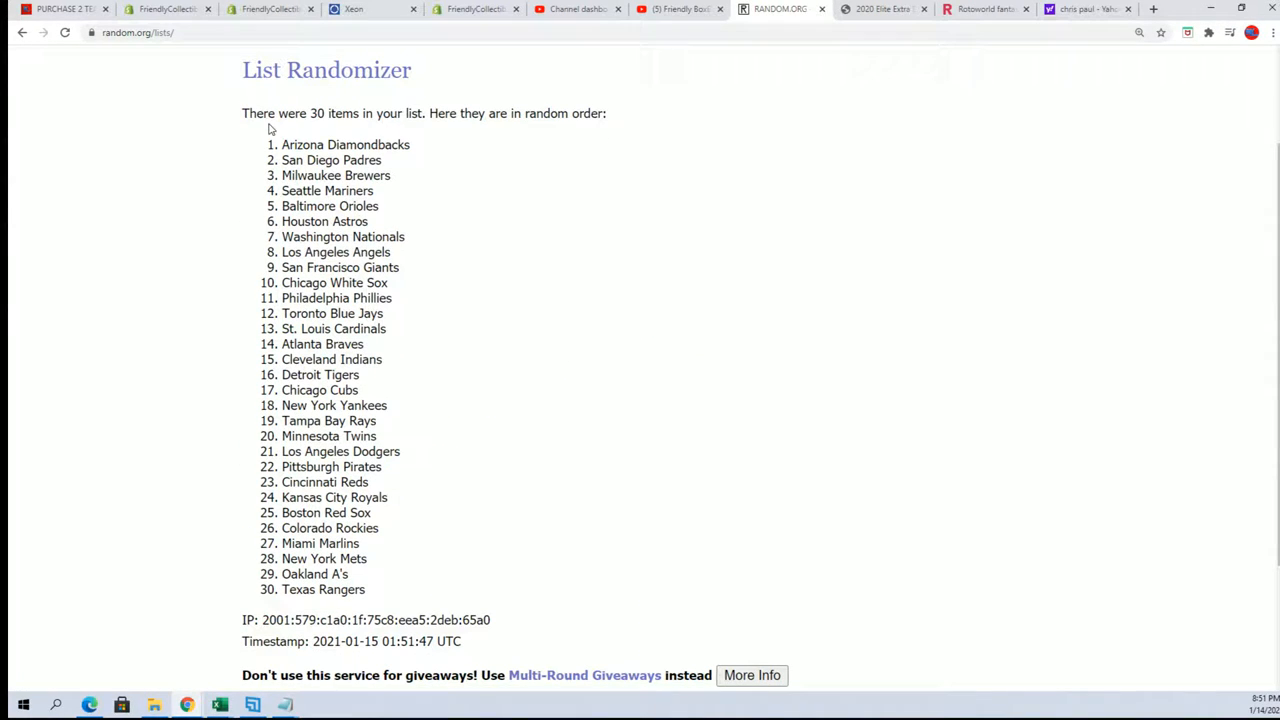
right_click(330, 467)
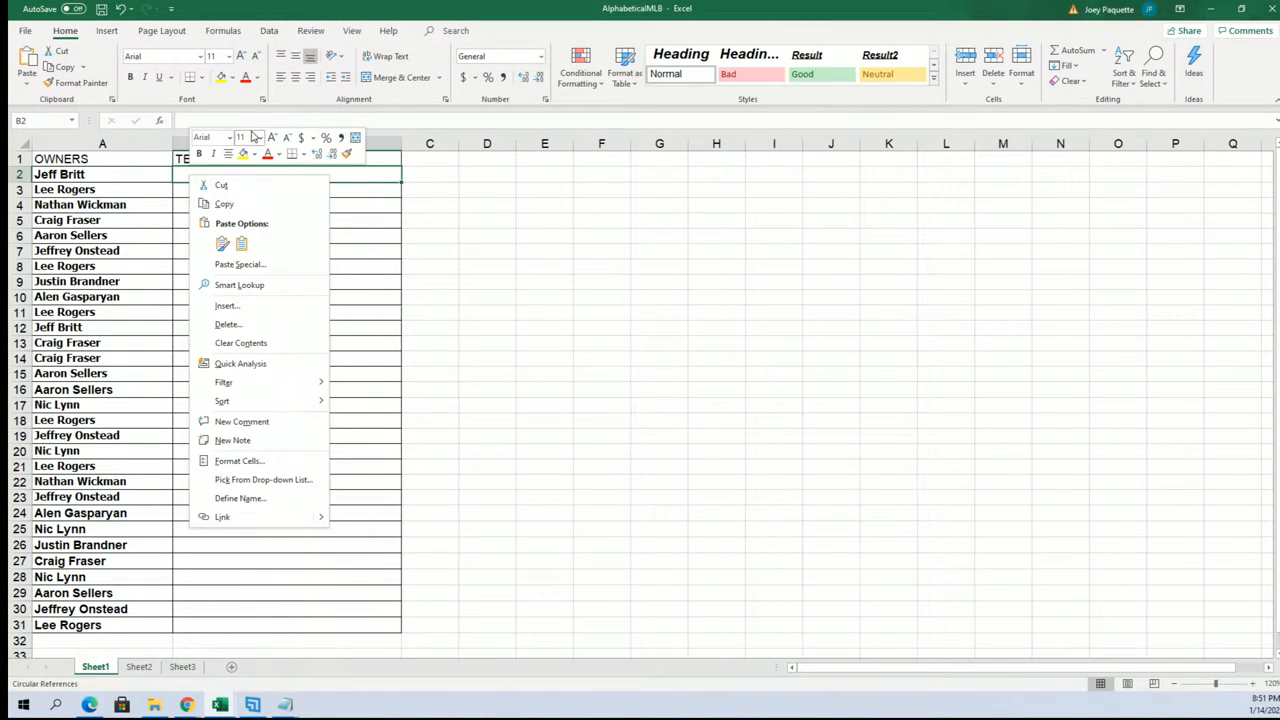
- Paste Special the shuffled team names into B2 as Text
click(239, 264)
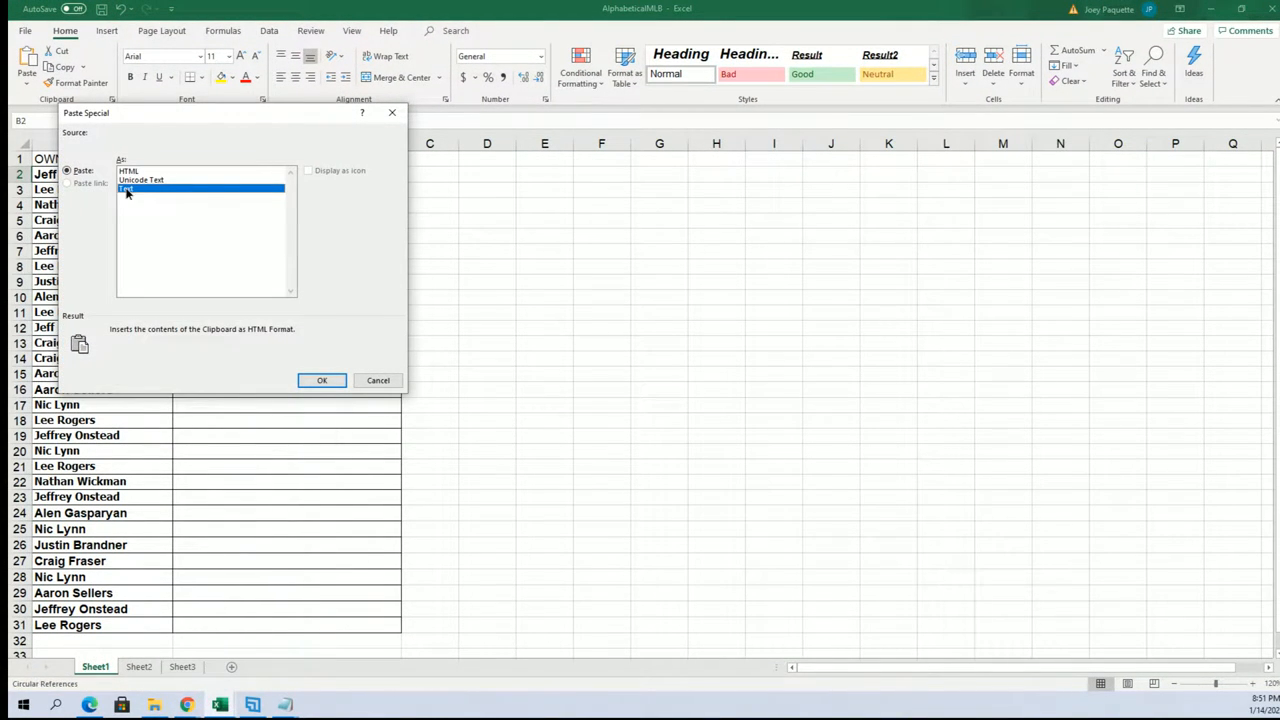
click(321, 380)
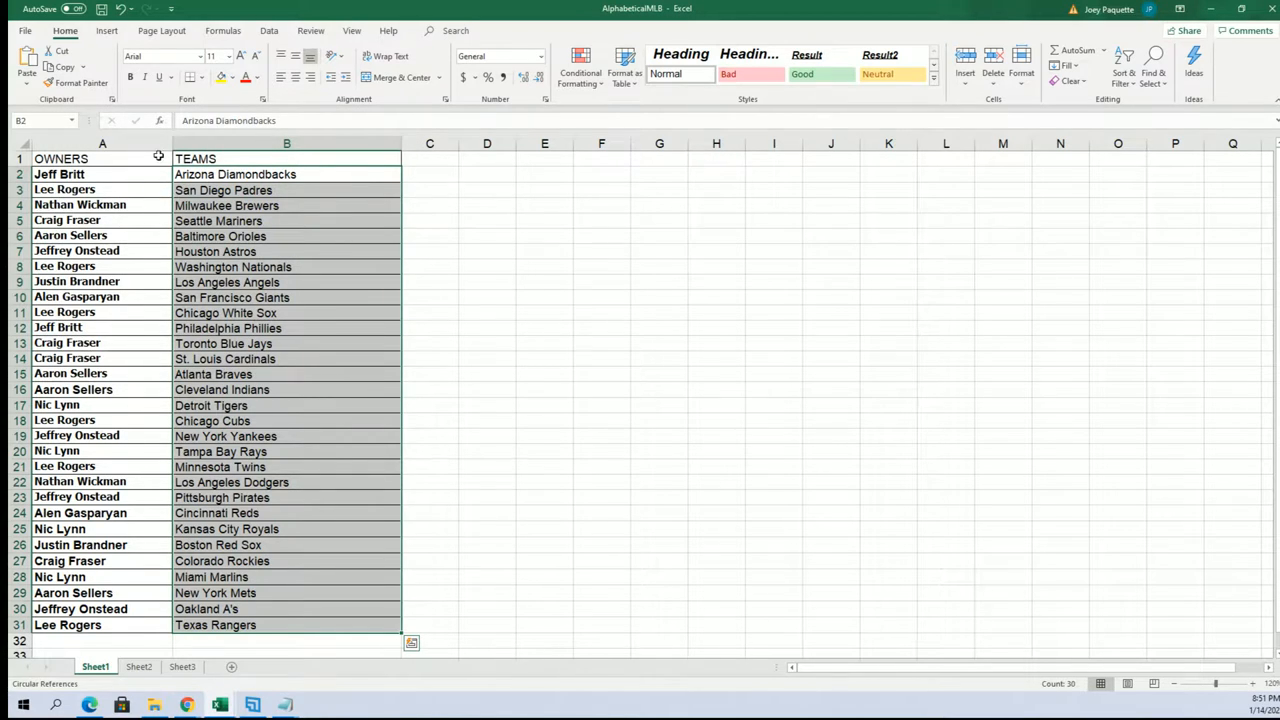
- Sort the sheet A to Z by team, expanding the selection to keep owners paired
click(75, 158)
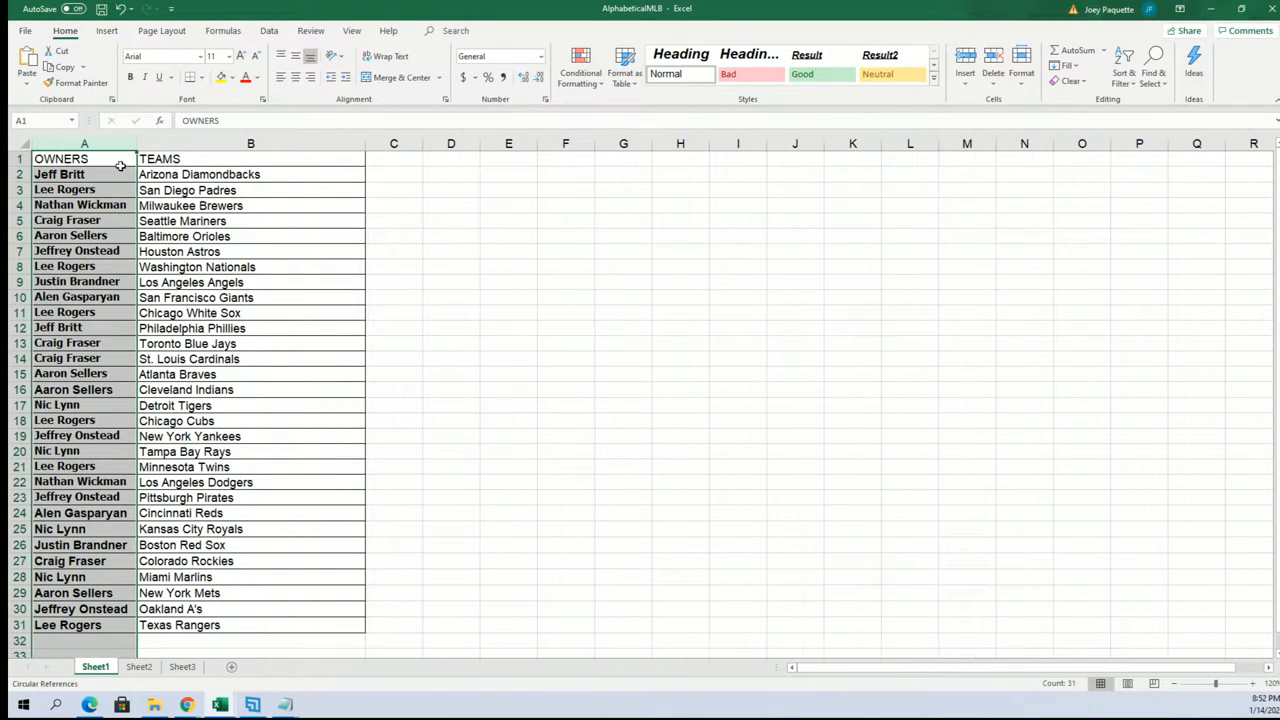
mouse_move(105, 328)
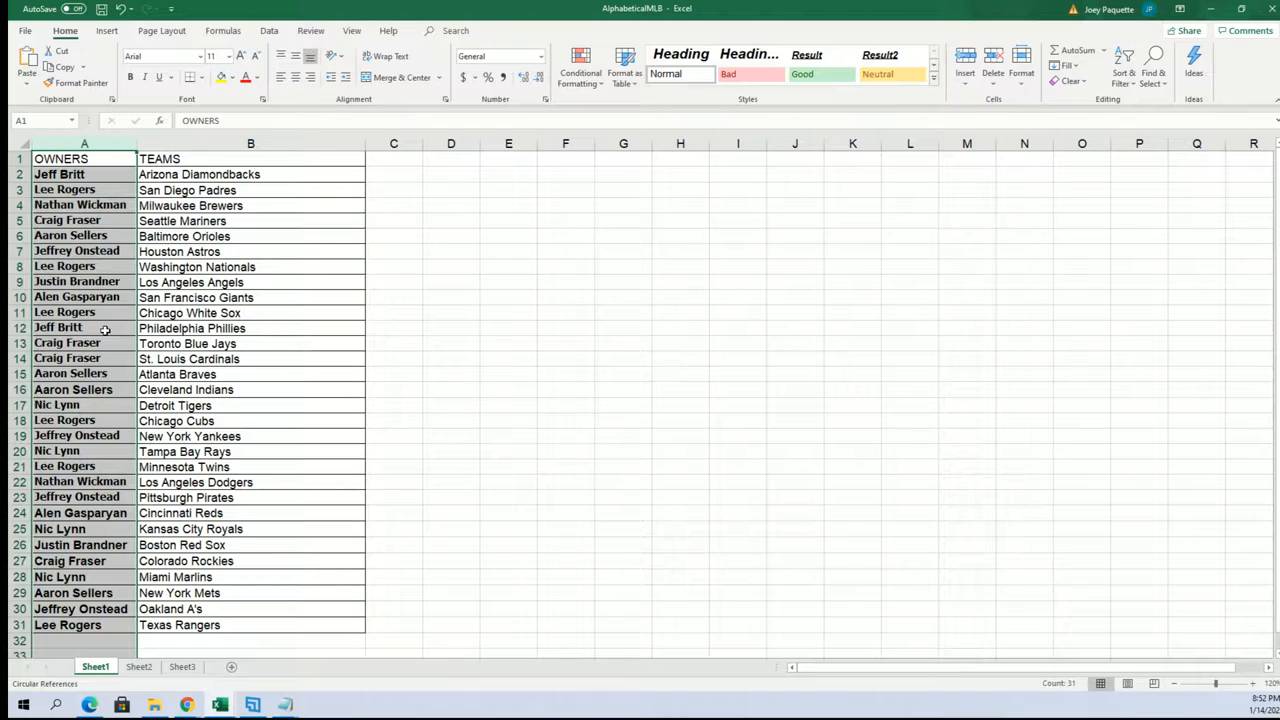
click(64, 312)
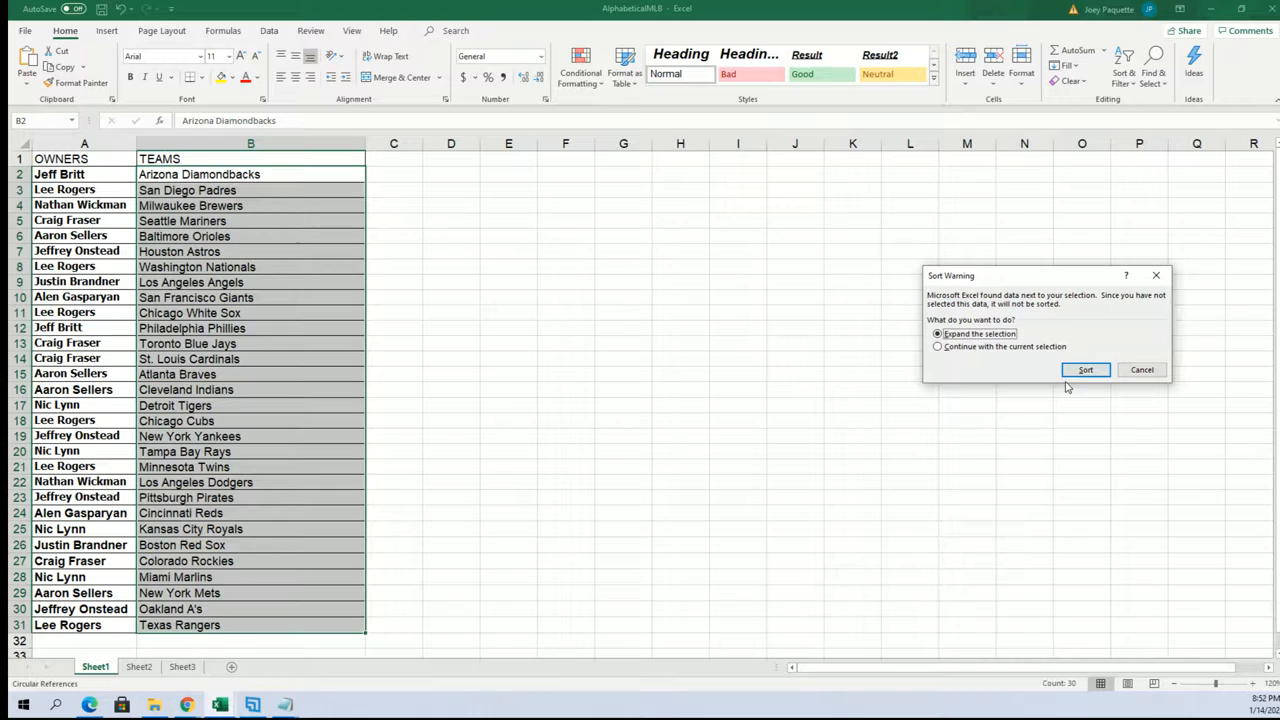
click(1085, 370)
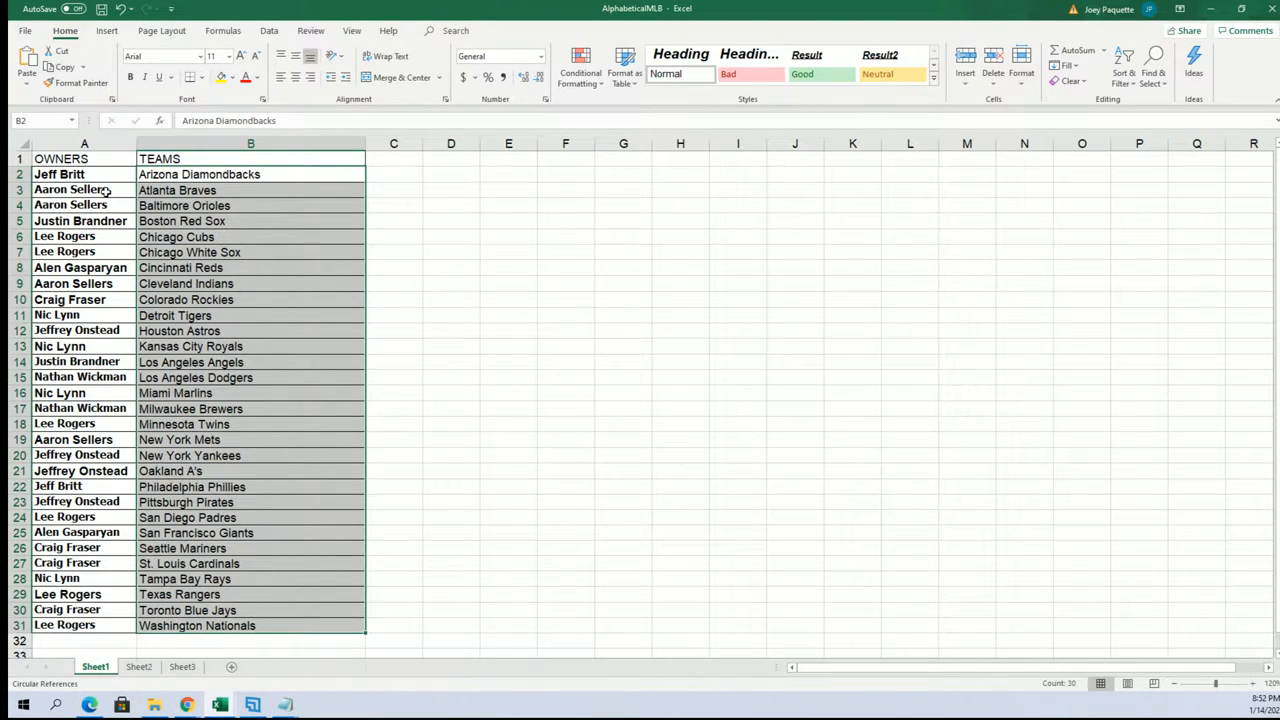